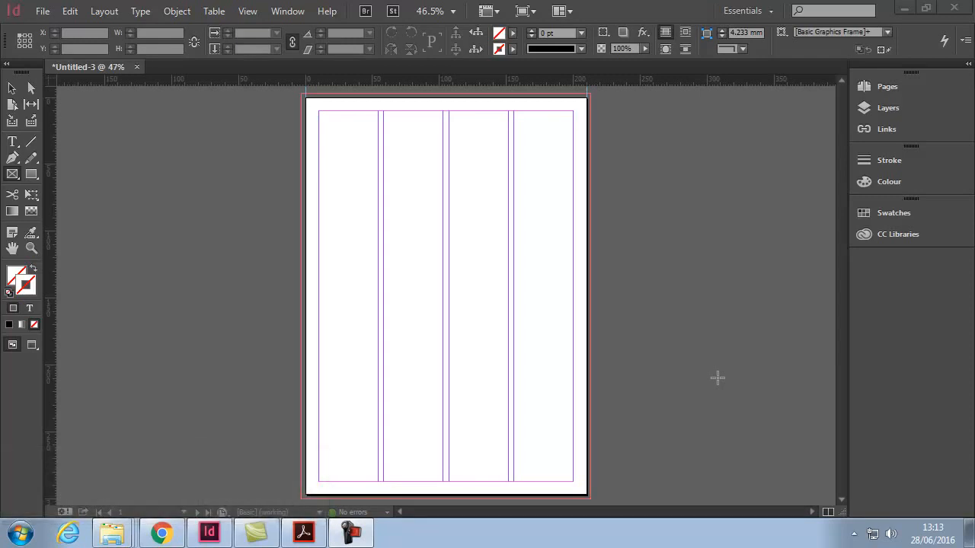
mouse_move(274, 255)
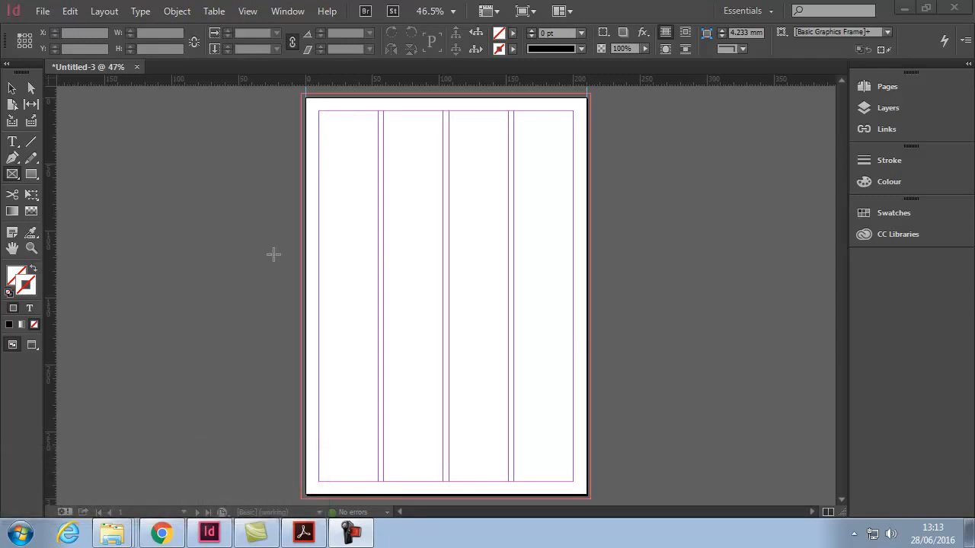
mouse_move(204, 244)
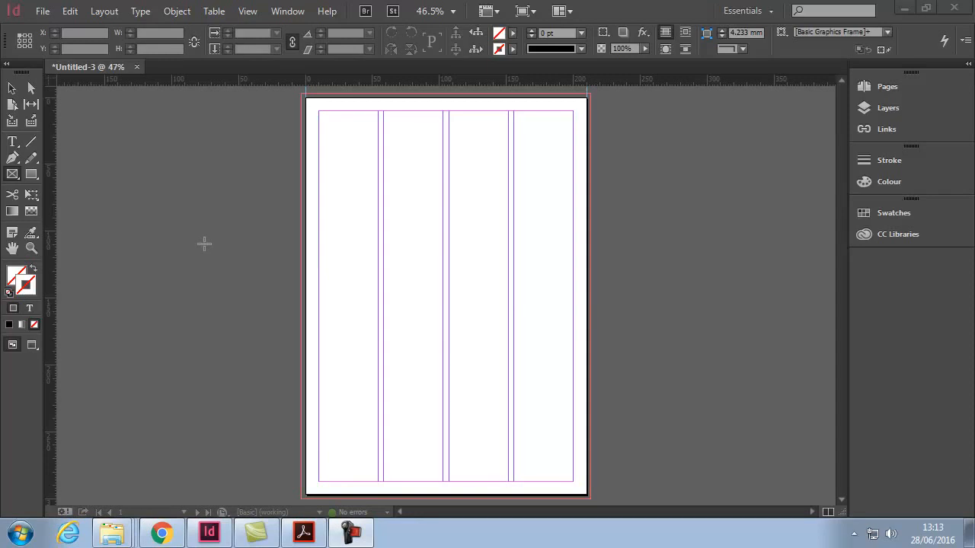
mouse_move(75, 223)
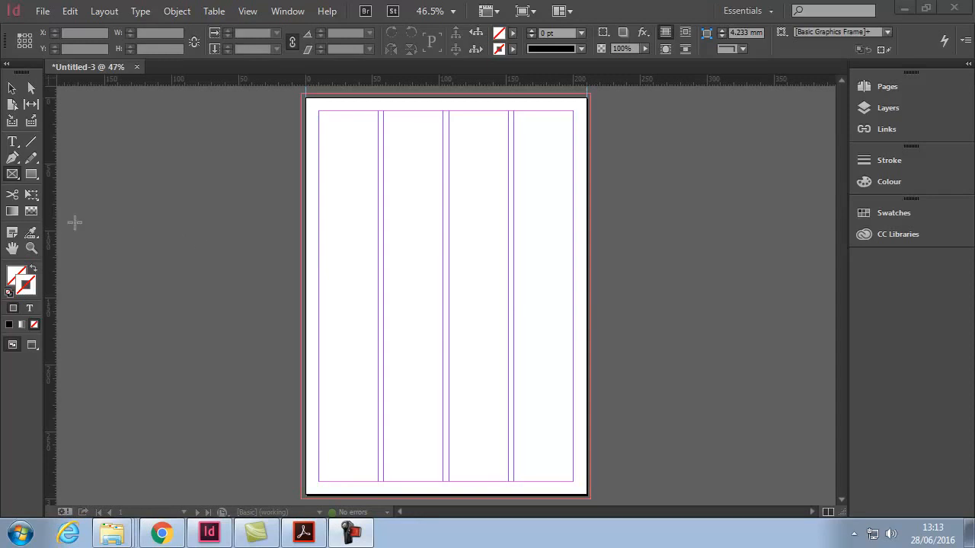
Step: Reveal the frame tool flyout with Rectangle, Ellipse and Polygon Frame tools
left_click(13, 174)
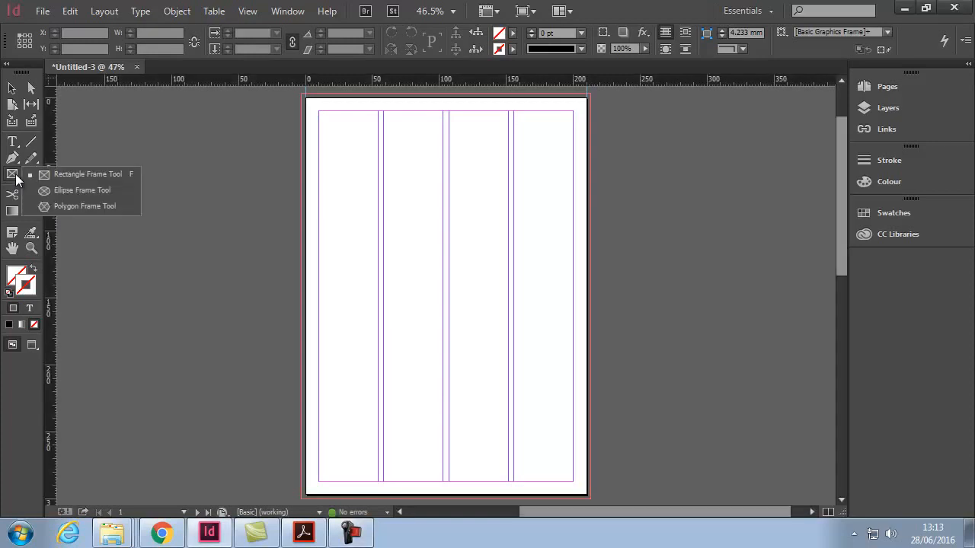
mouse_move(82, 190)
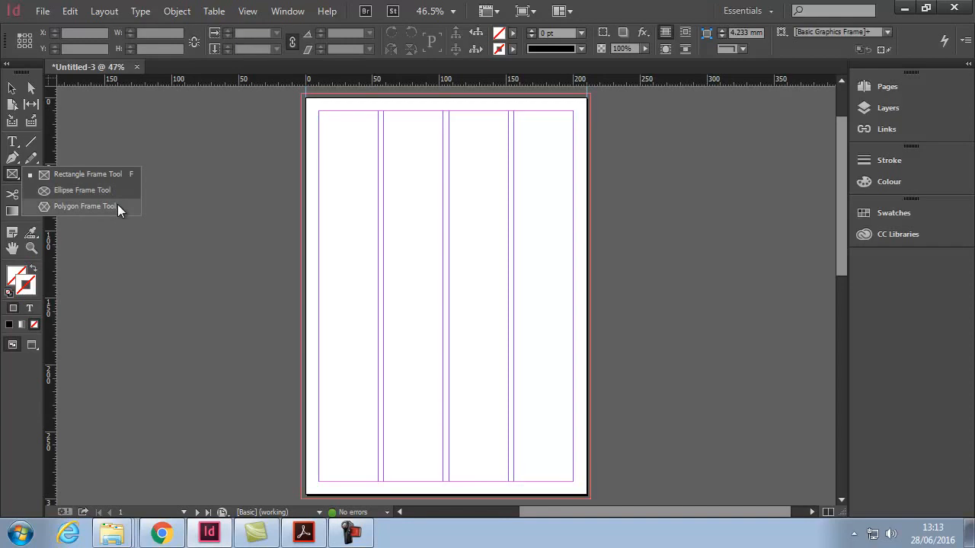
mouse_move(76, 214)
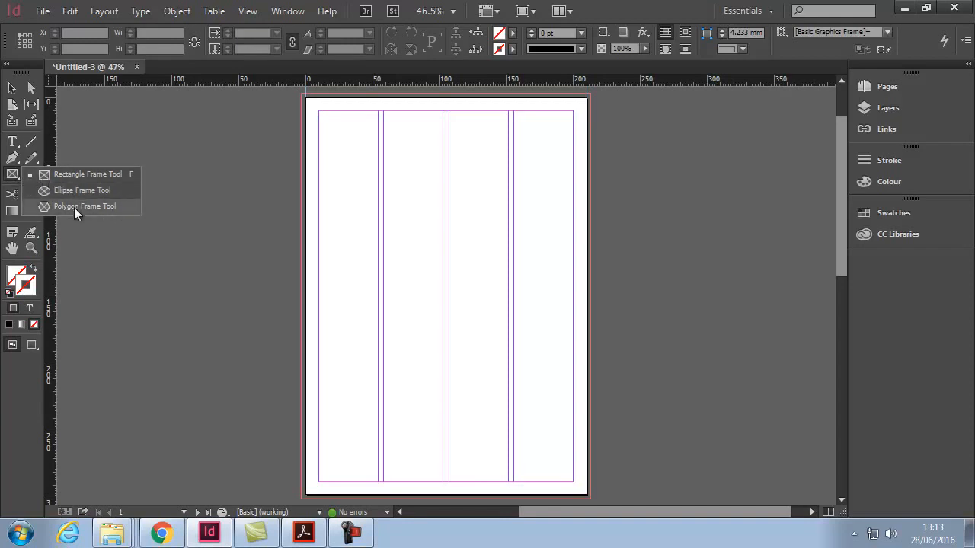
mouse_move(14, 176)
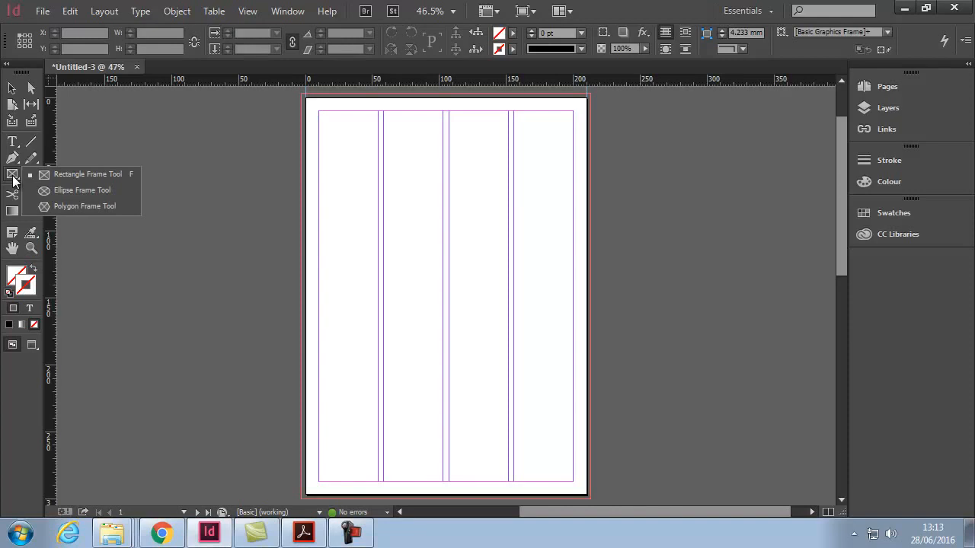
mouse_move(110, 173)
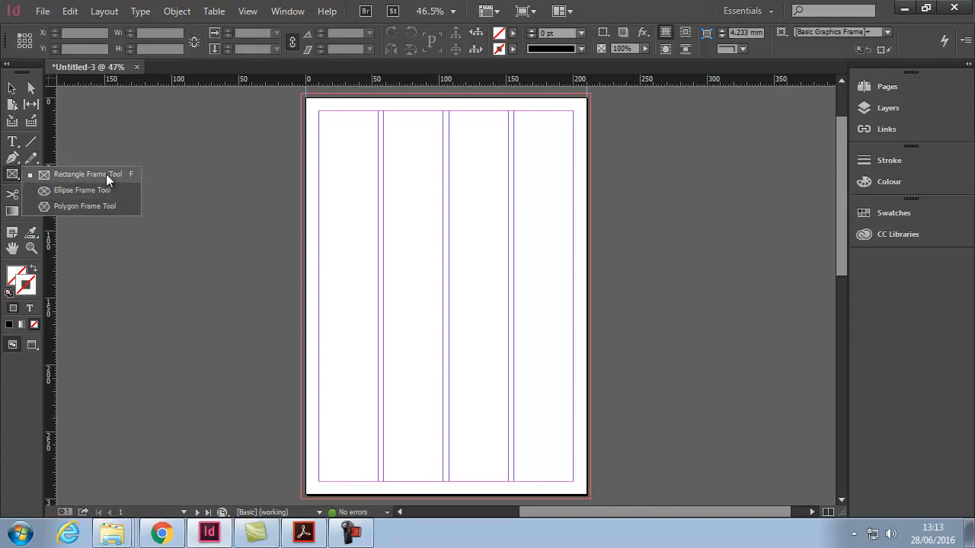
Step: Drag out a rectangular graphics frame and select a frame to reposition it
left_click_drag(332, 160, 437, 238)
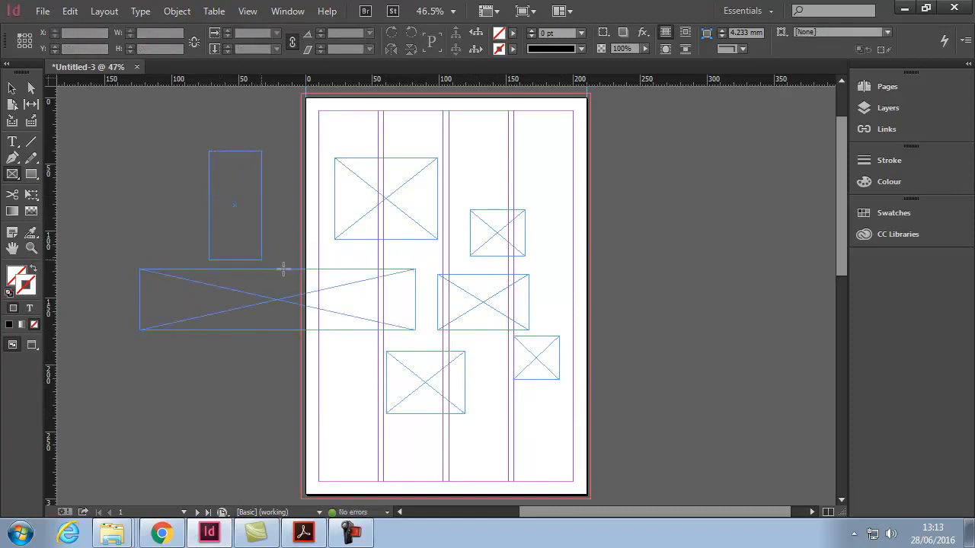
left_click(234, 206)
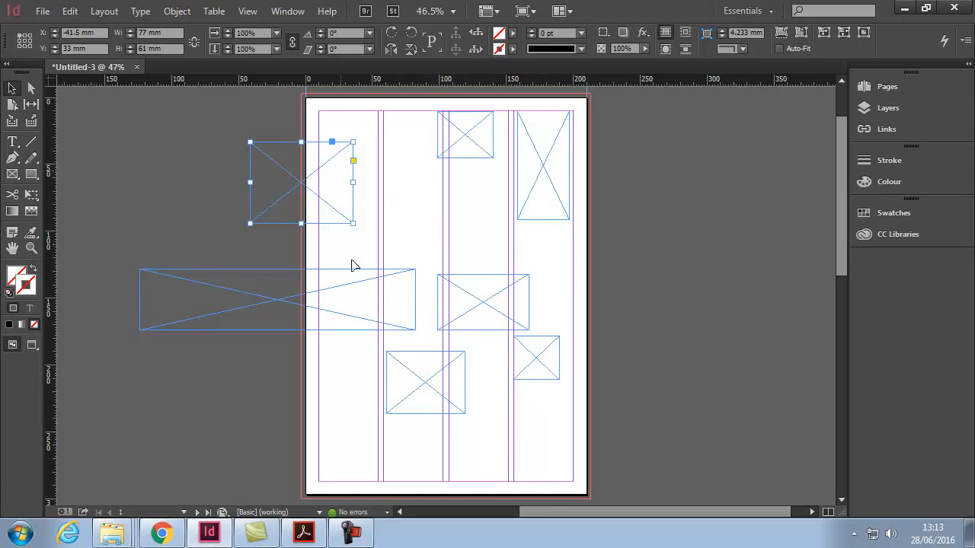
mouse_move(305, 183)
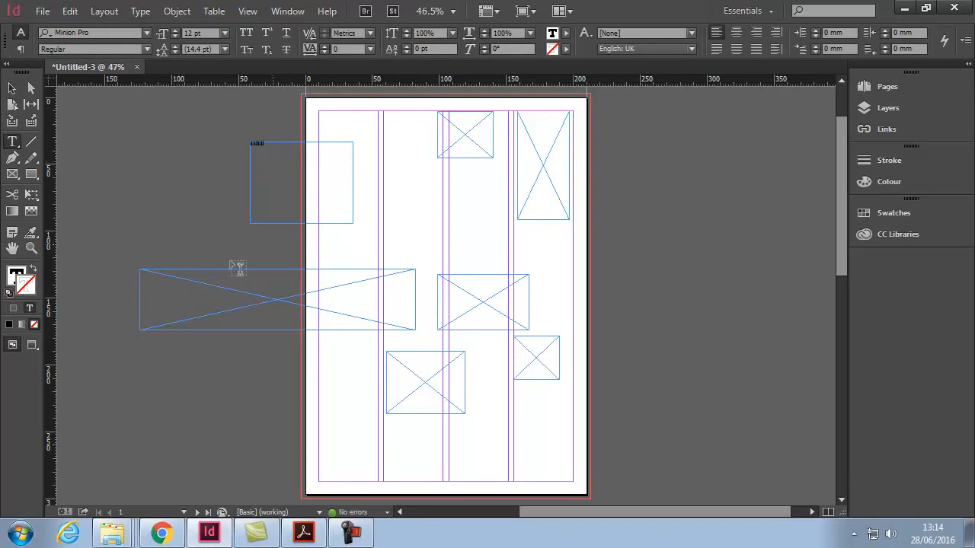
Step: Select another rectangular frame to clear it from the page
left_click(214, 299)
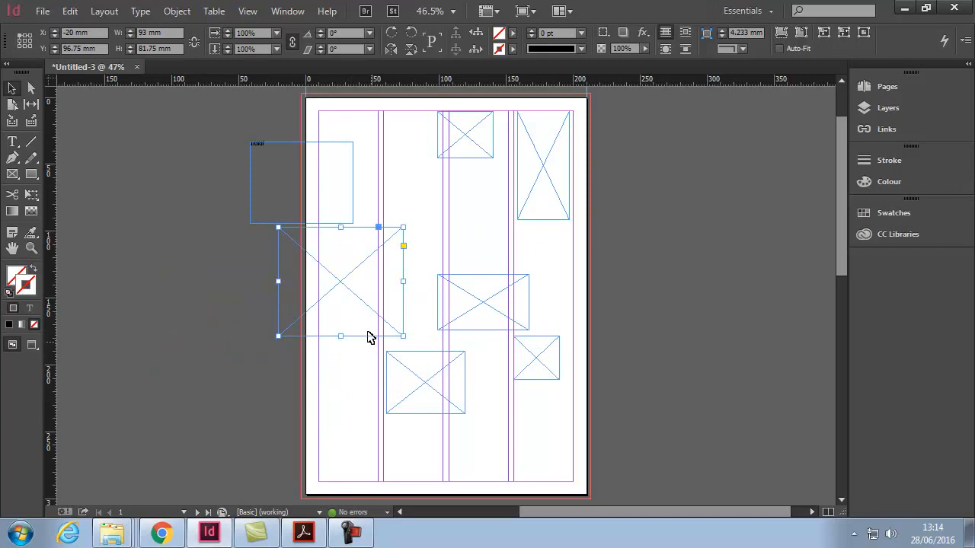
mouse_move(304, 153)
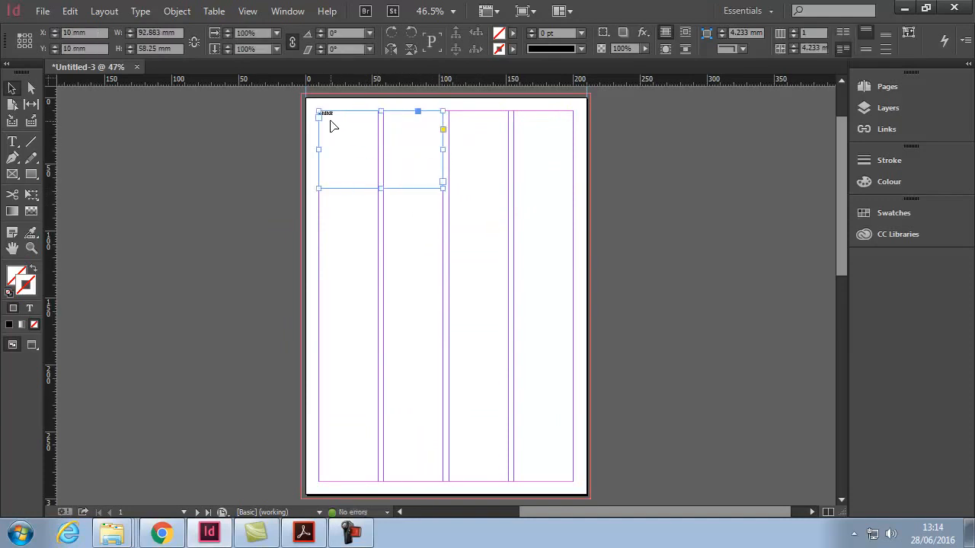
mouse_move(343, 134)
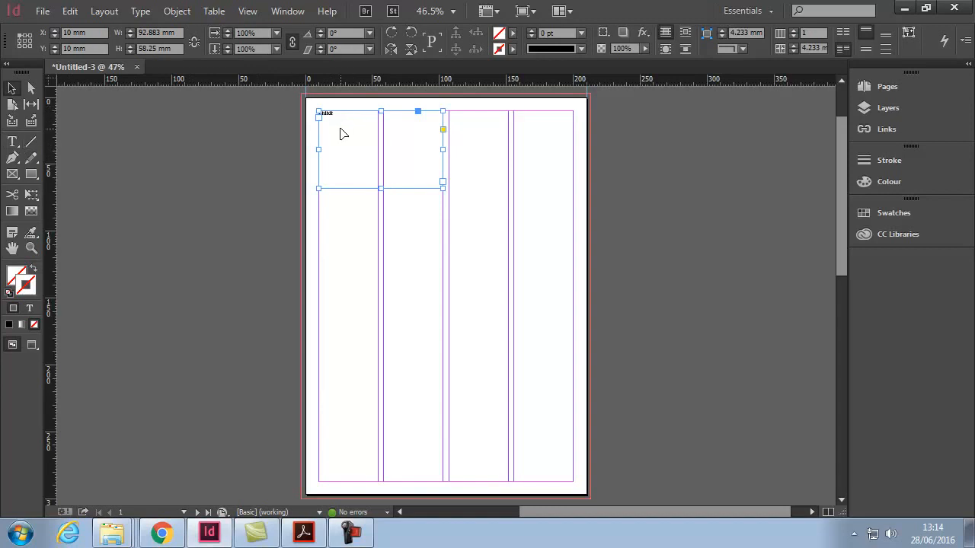
Step: Fill the text frame with placeholder text, reshape it to one taller column, then delete it
right_click(342, 134)
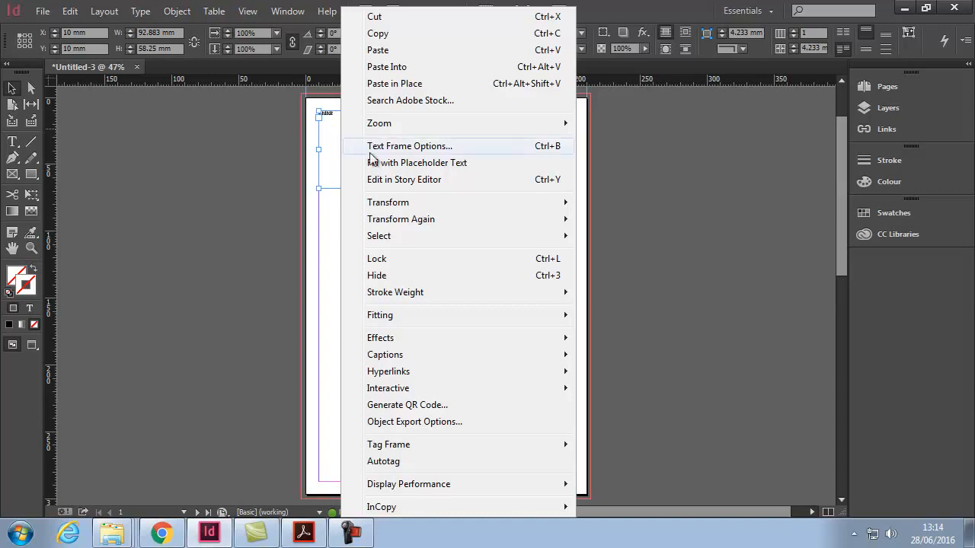
left_click(417, 162)
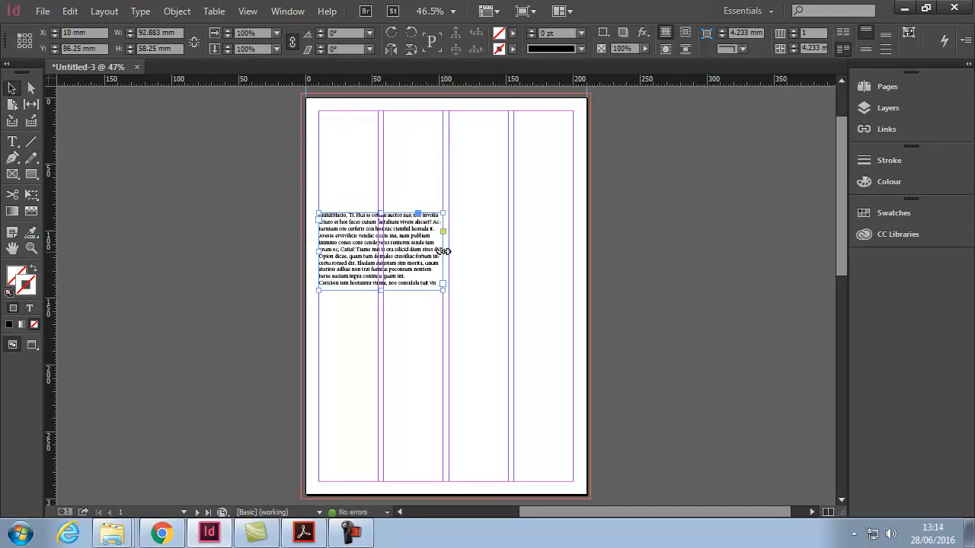
left_click_drag(443, 250, 572, 249)
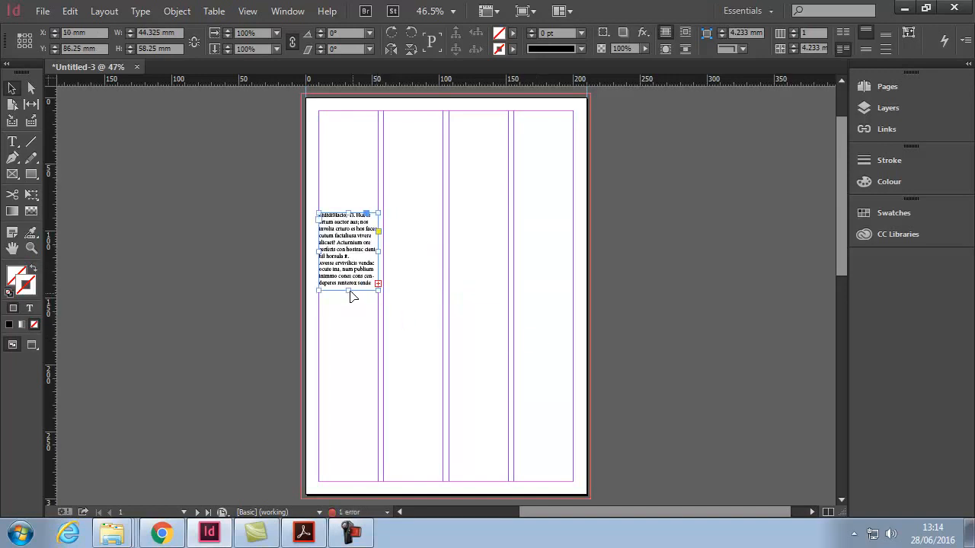
left_click_drag(348, 289, 347, 352)
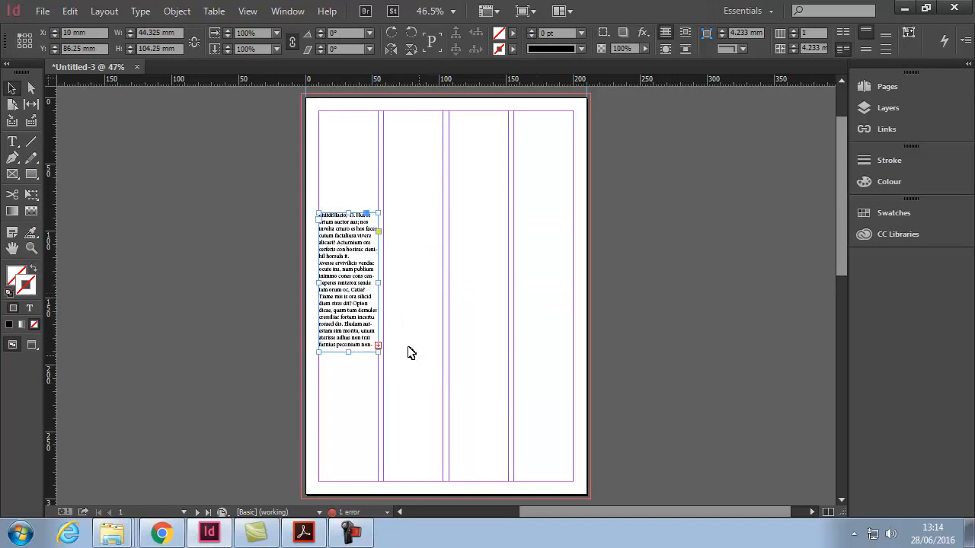
key("Delete")
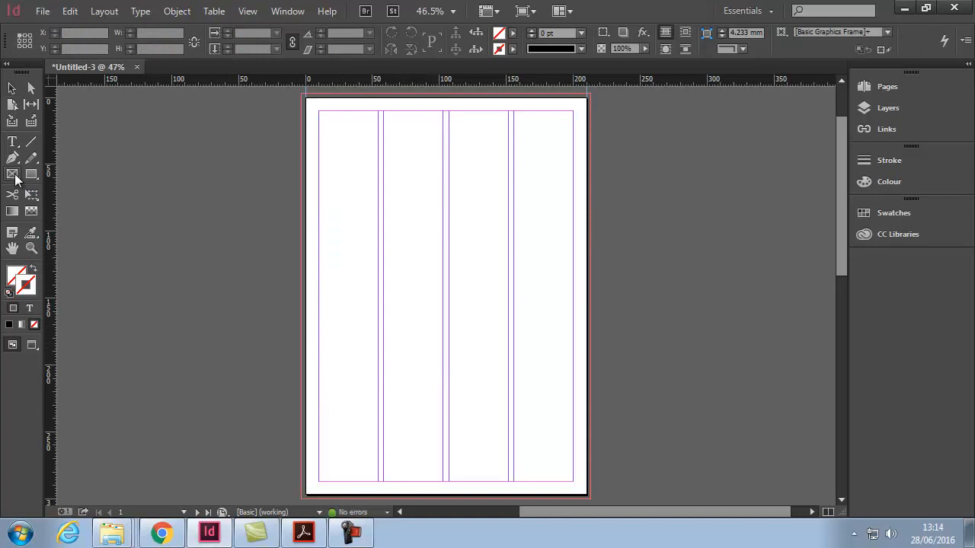
Step: Switch to the Ellipse Frame Tool, drag out elliptical frames and select the wide oval
left_click(12, 174)
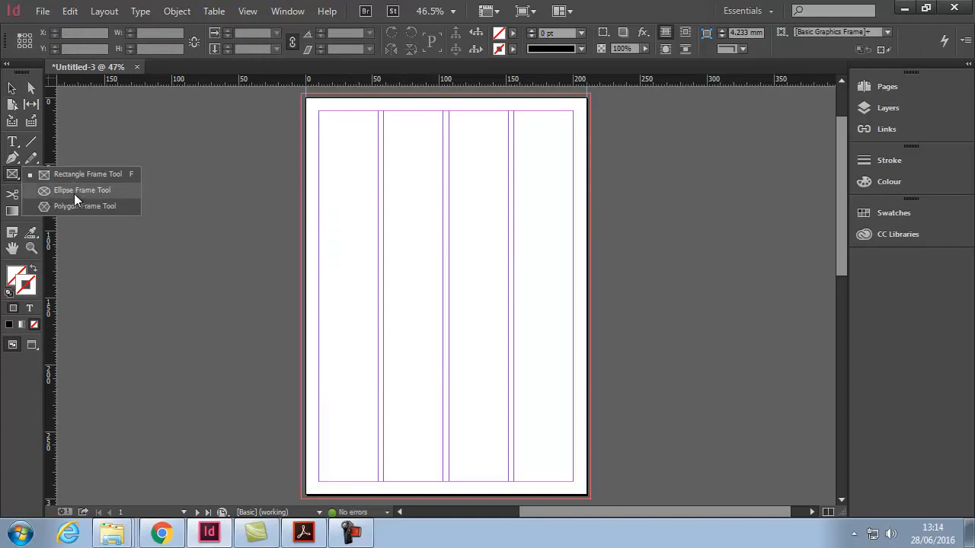
left_click_drag(408, 201, 579, 306)
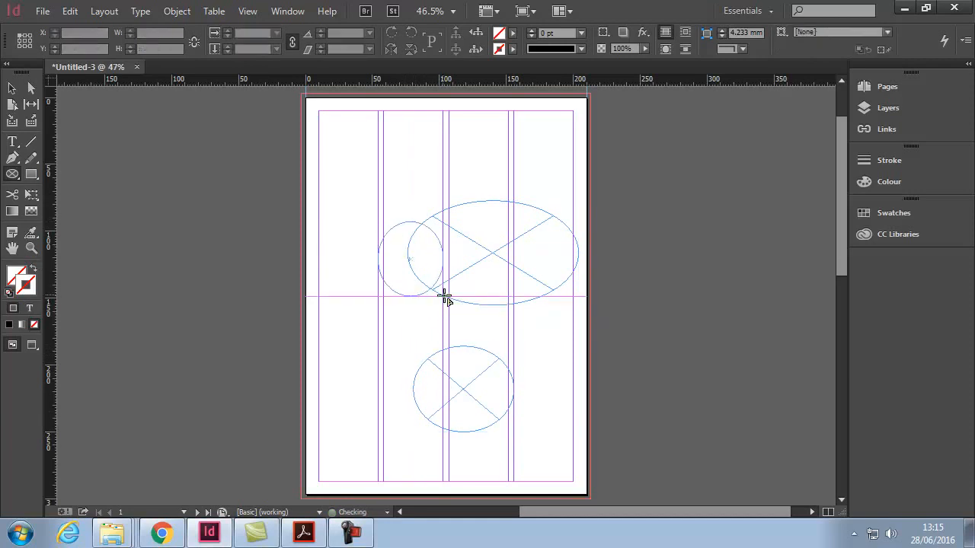
left_click(412, 259)
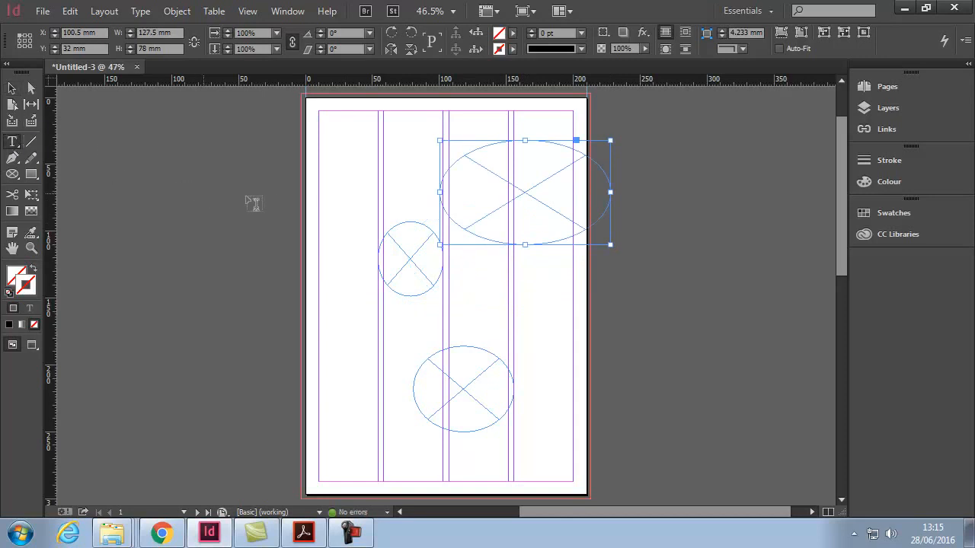
Step: Convert the wide oval into a text frame and fill it with placeholder text
left_click(12, 143)
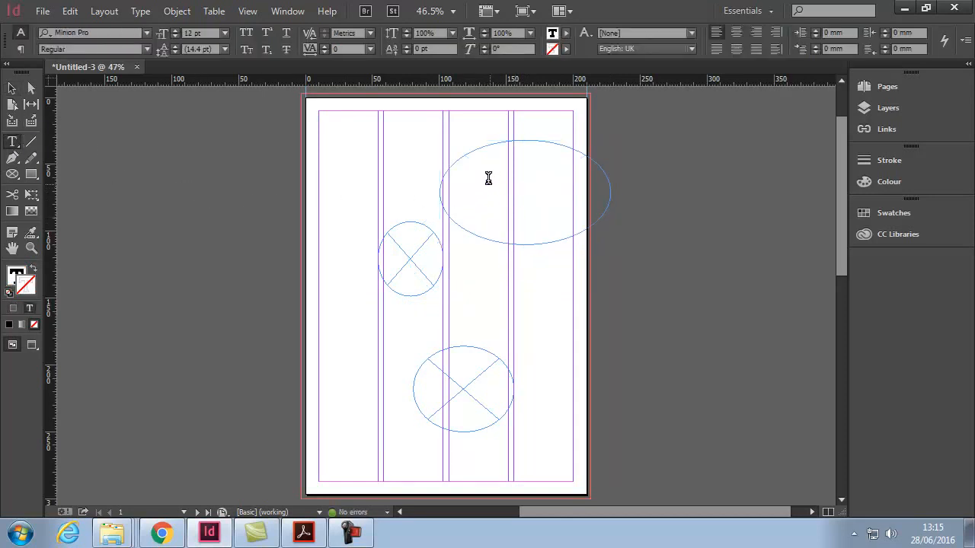
right_click(488, 177)
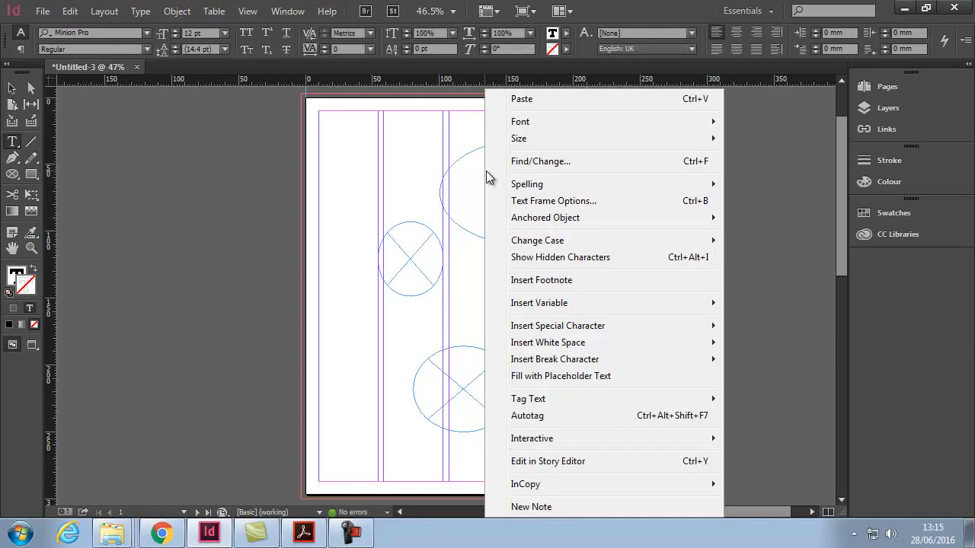
mouse_move(560, 375)
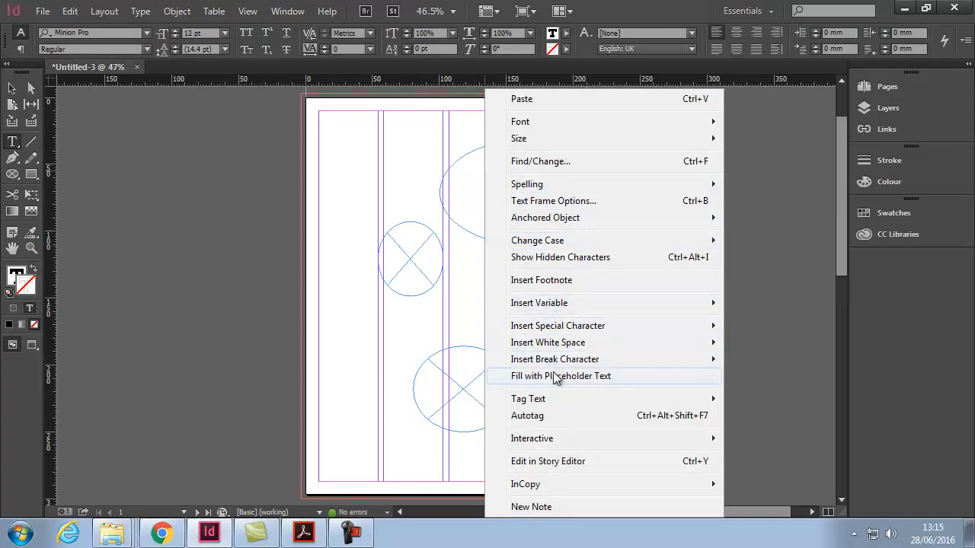
left_click(560, 375)
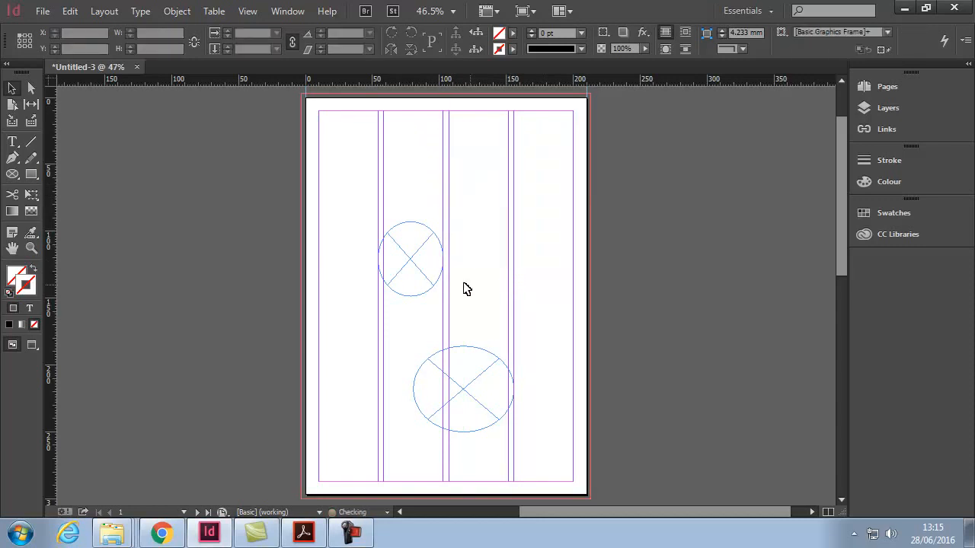
Step: Select the two circular frames to delete them and start a new ellipse frame
left_click(463, 390)
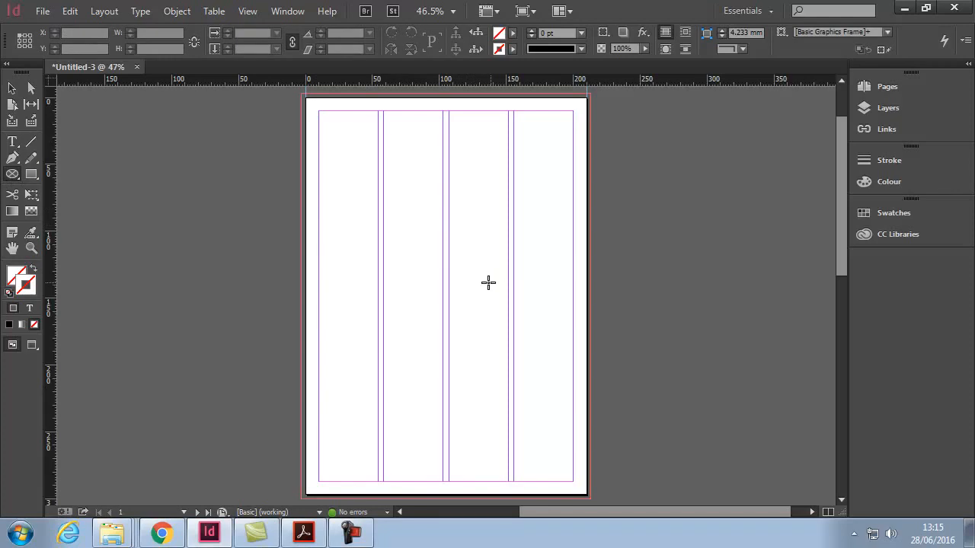
left_click_drag(399, 197, 446, 244)
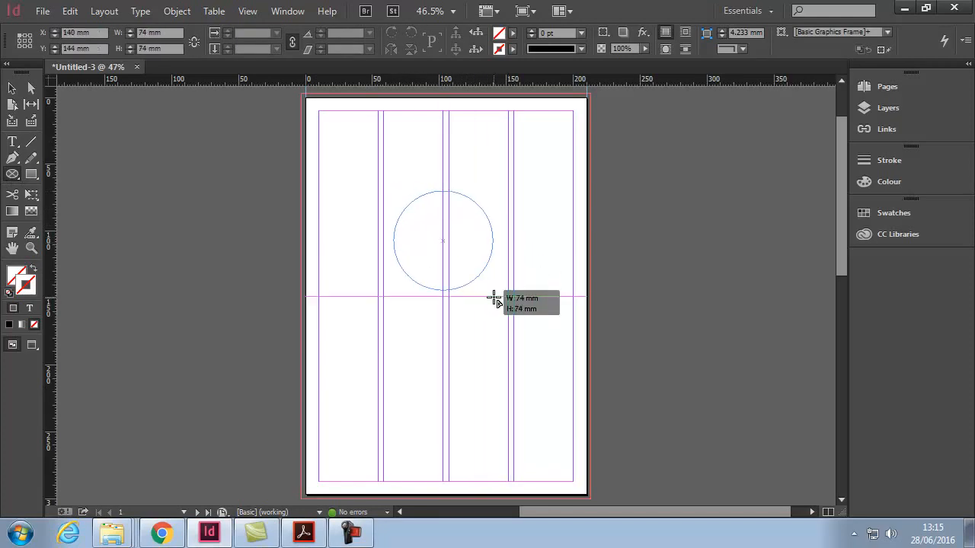
Step: Draw several round ellipse frames of different sizes, including a small one at top left
left_click(442, 241)
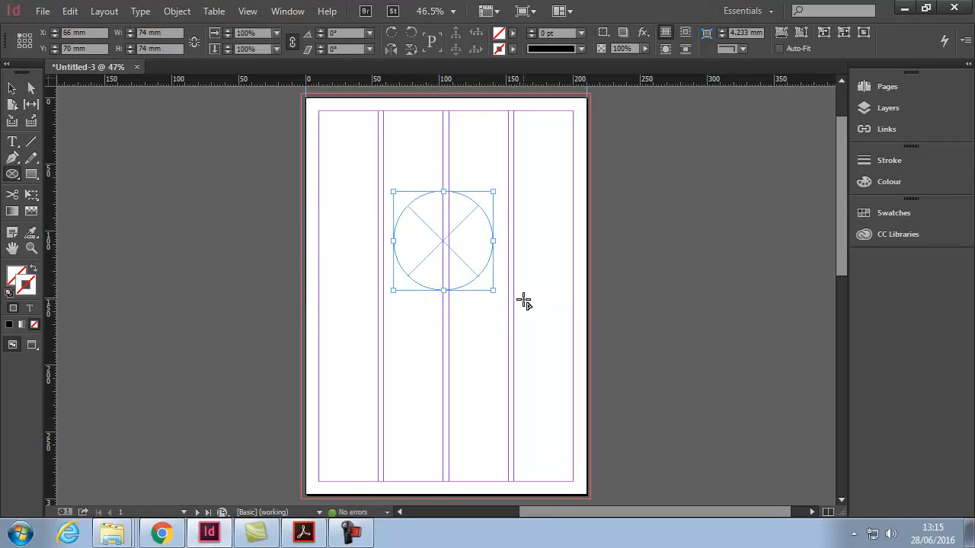
mouse_move(478, 378)
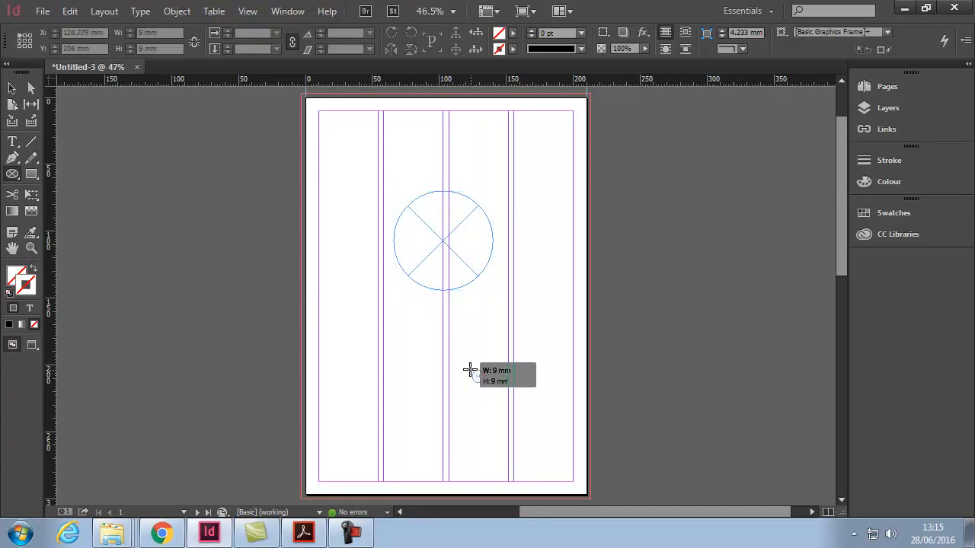
left_click_drag(466, 367, 500, 399)
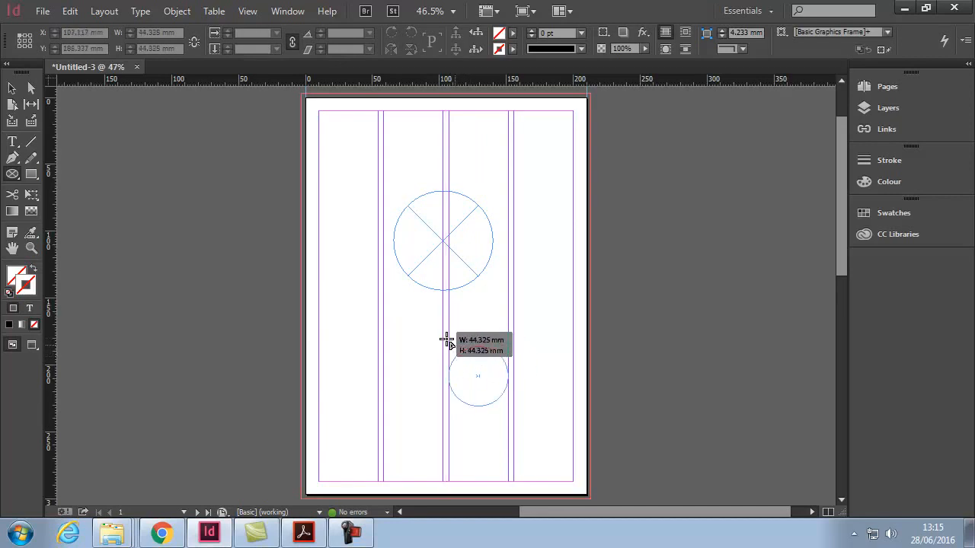
left_click_drag(447, 338, 432, 327)
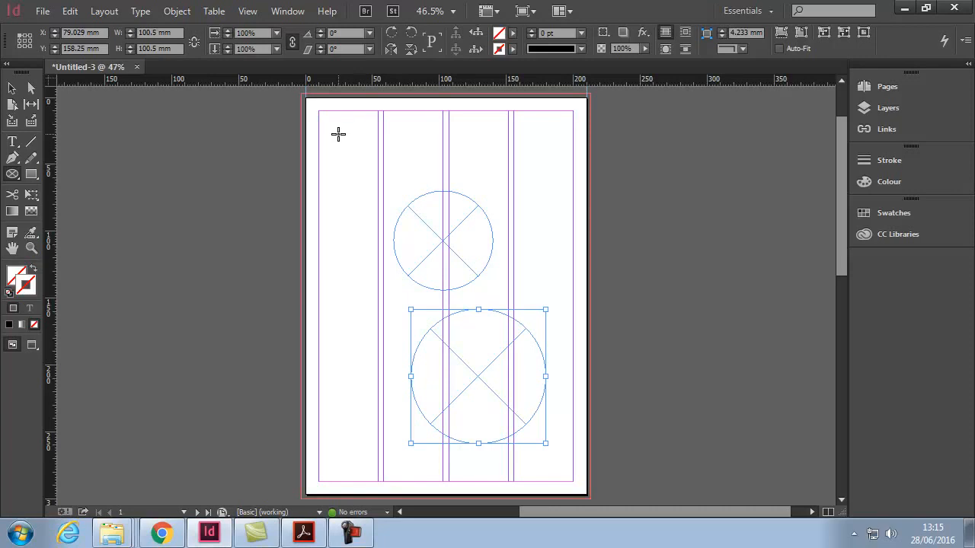
left_click_drag(336, 134, 369, 166)
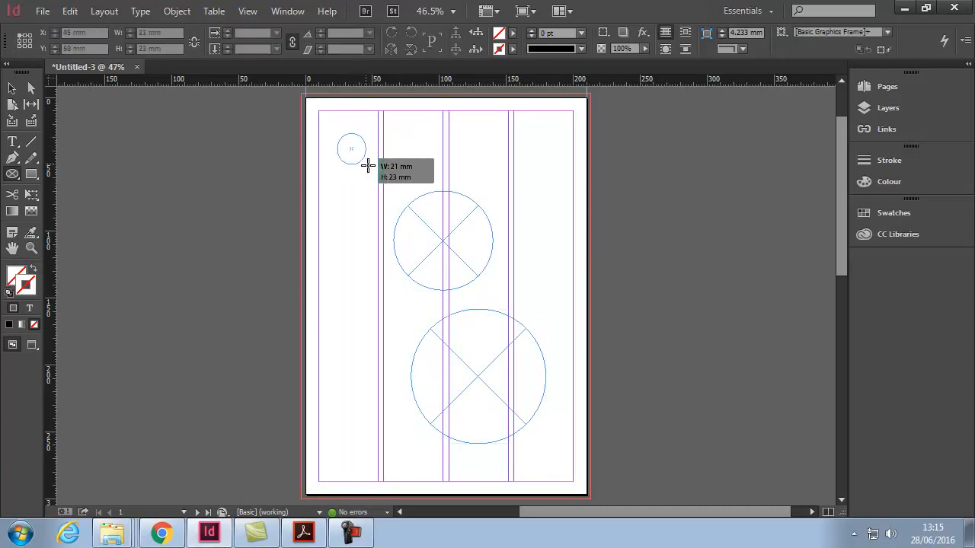
left_click_drag(368, 166, 414, 214)
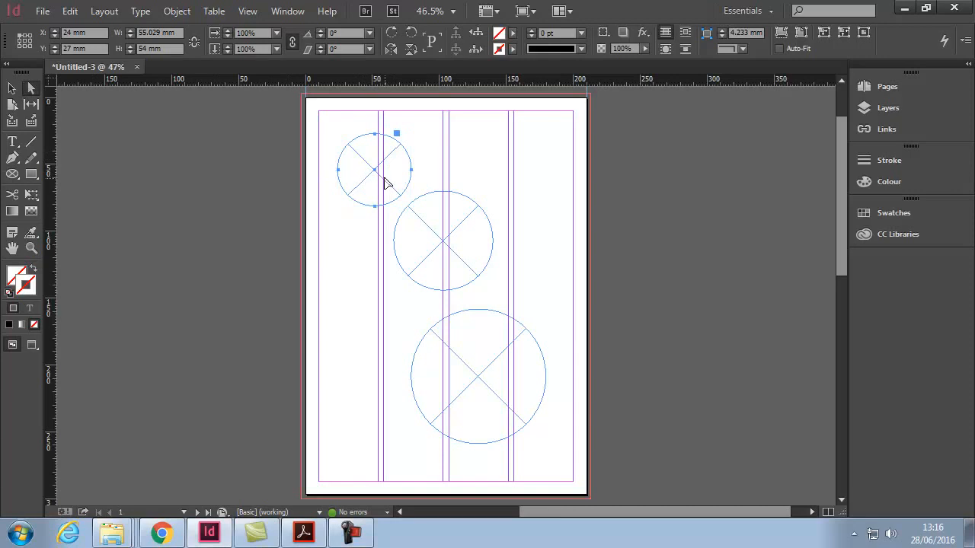
mouse_move(392, 192)
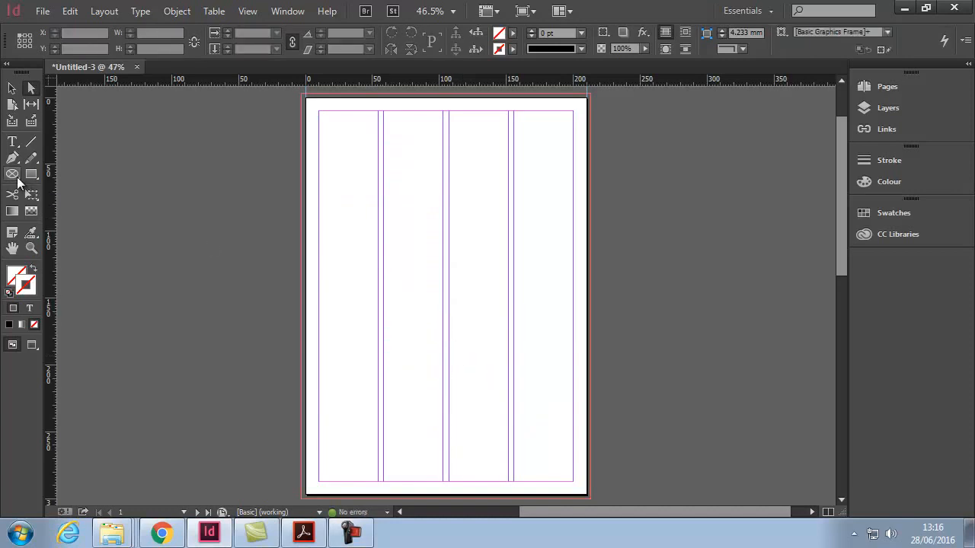
Step: Draw a polygon frame at upper left and raise its Number of Sides to make an octagon
left_click(12, 173)
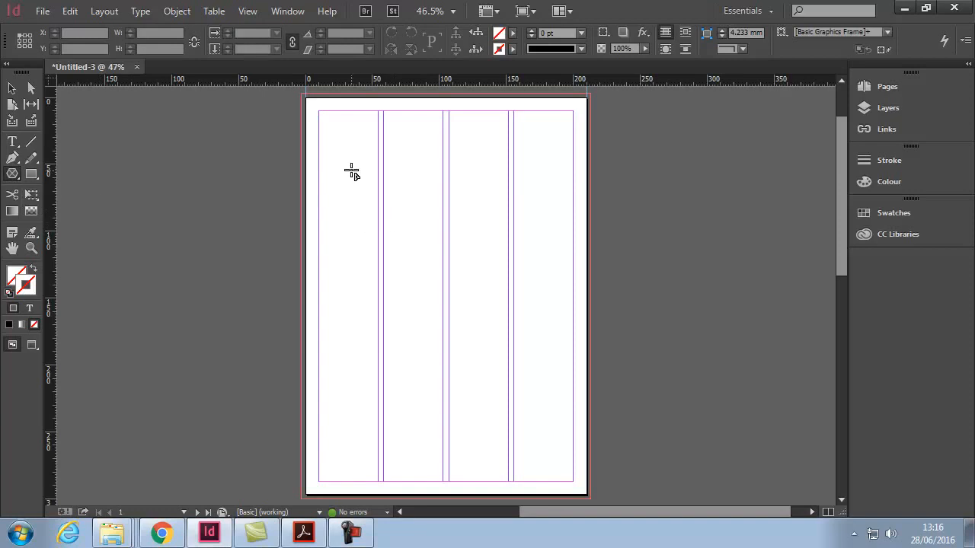
left_click_drag(352, 171, 478, 295)
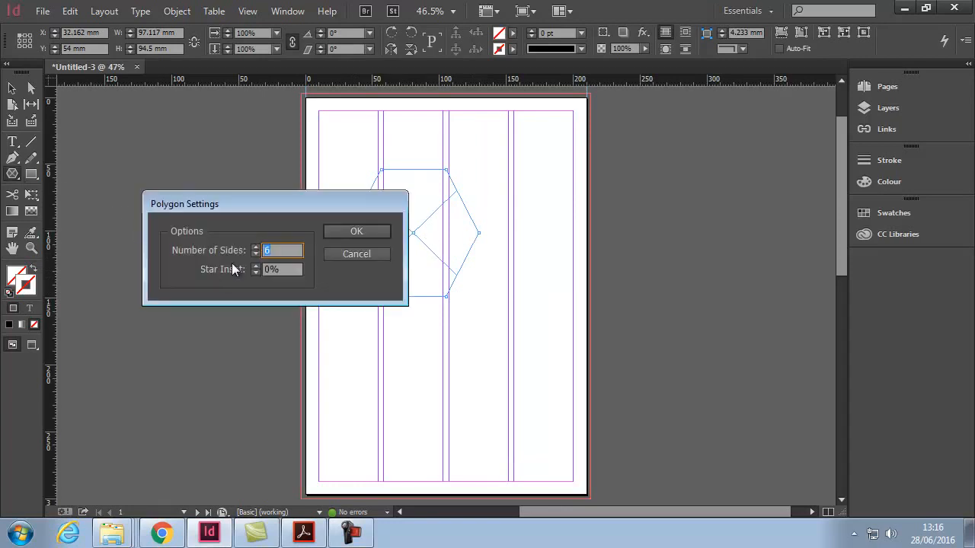
left_click(255, 247)
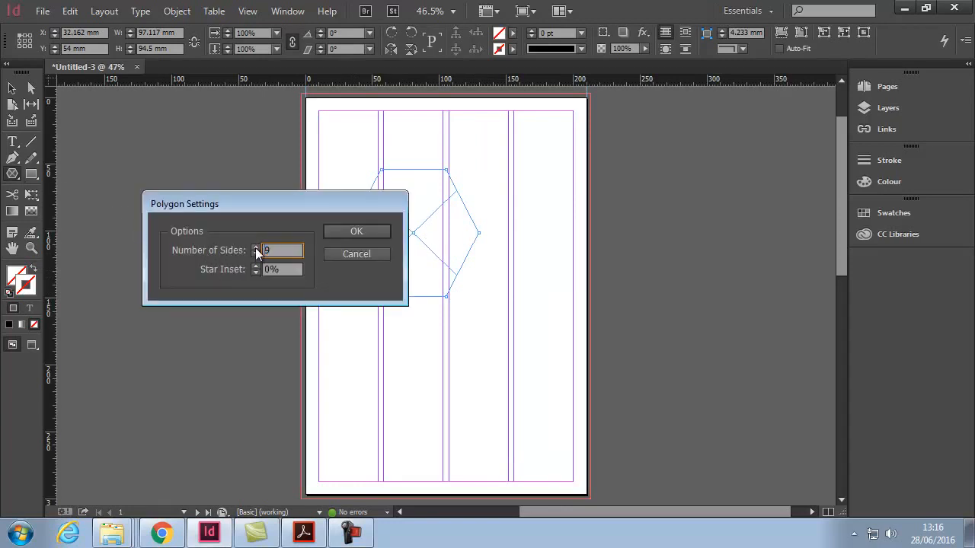
left_click(357, 232)
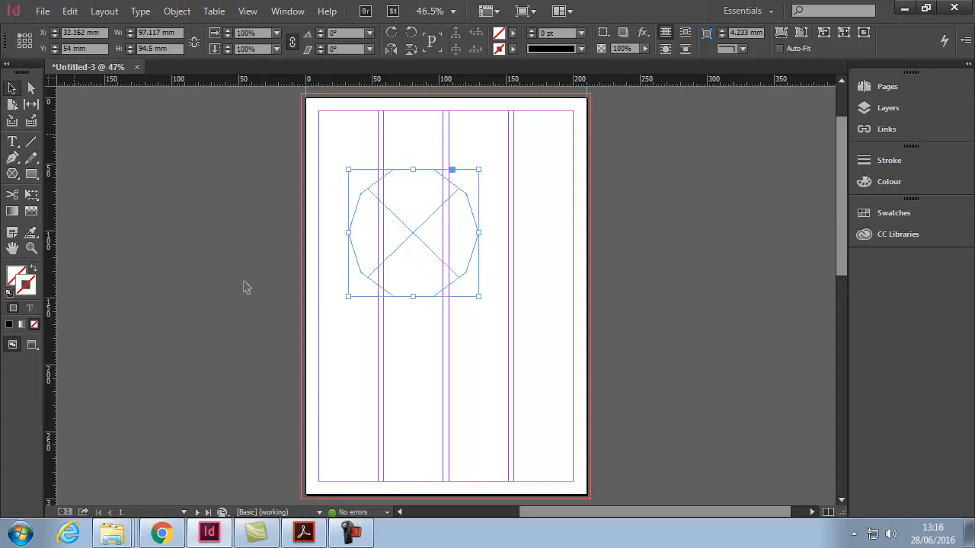
Step: Set Polygon Settings to 8 sides for a larger octagon frame lower on the page
double_click(12, 174)
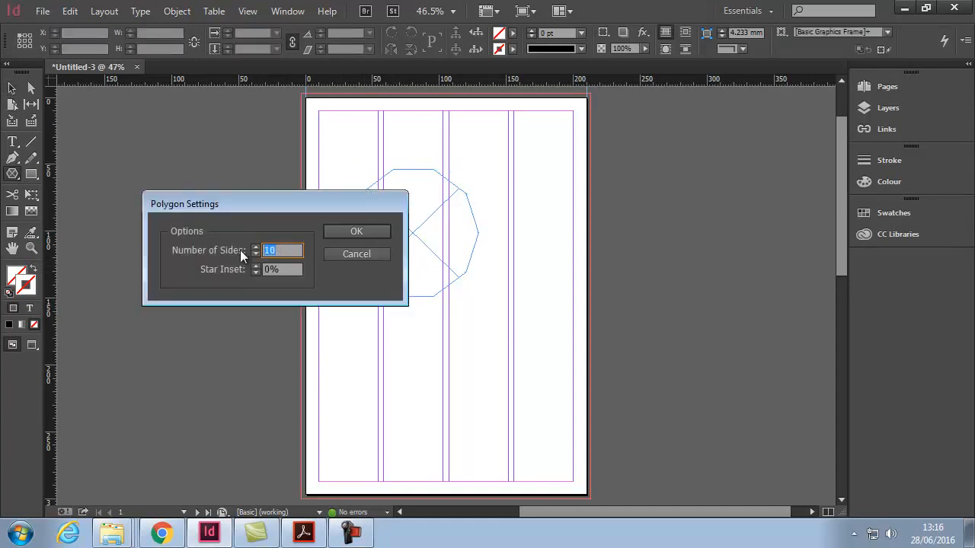
left_click(356, 231)
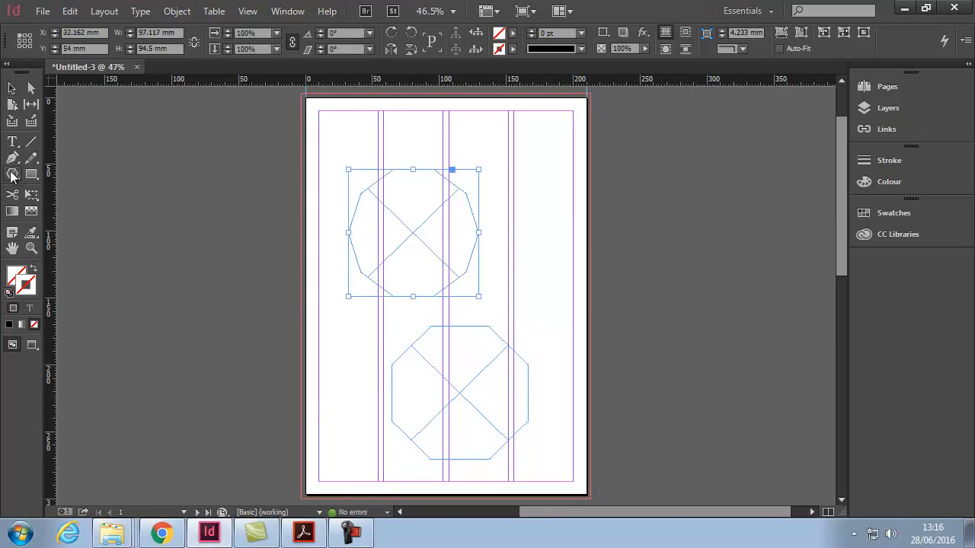
double_click(12, 174)
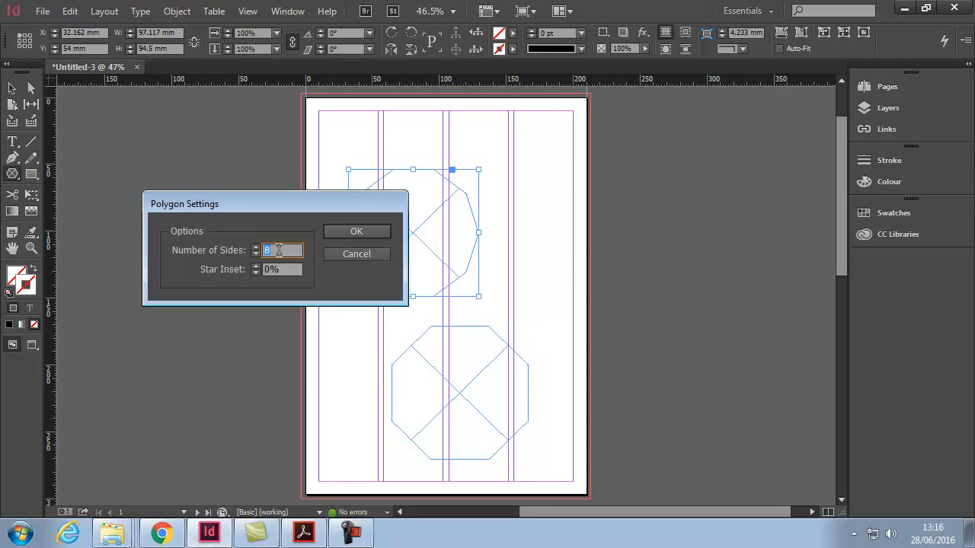
left_click(356, 231)
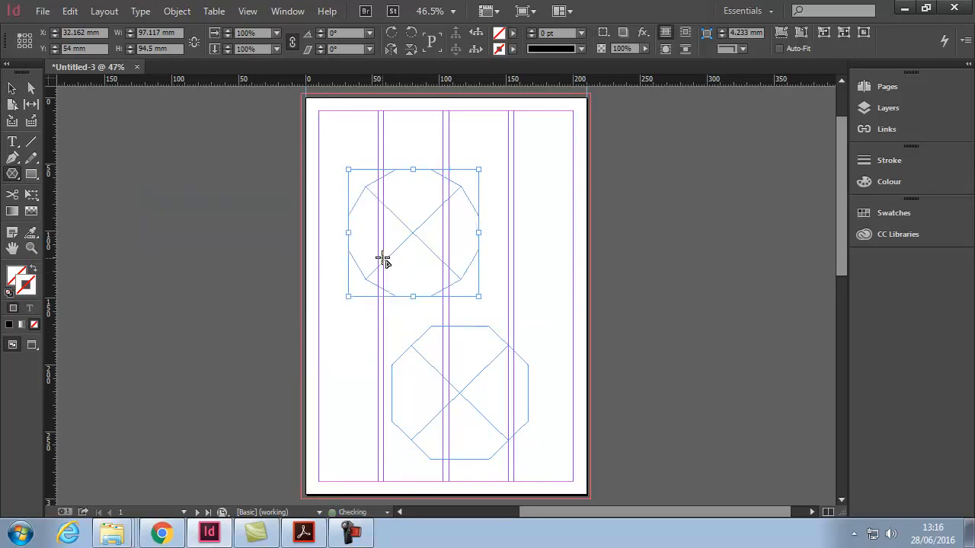
mouse_move(31, 105)
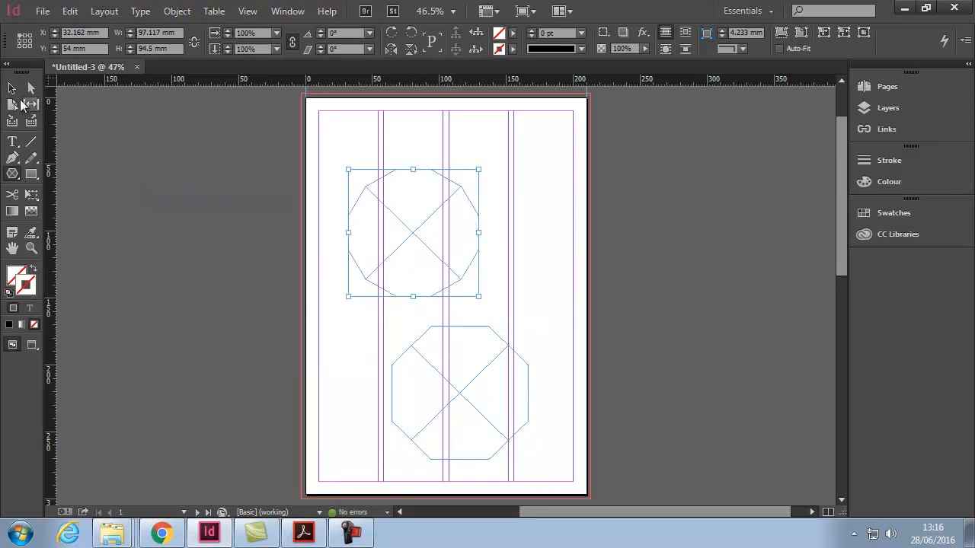
Step: Set the Polygon Frame options to 5 sides with a star inset for a five-point star
left_click(353, 320)
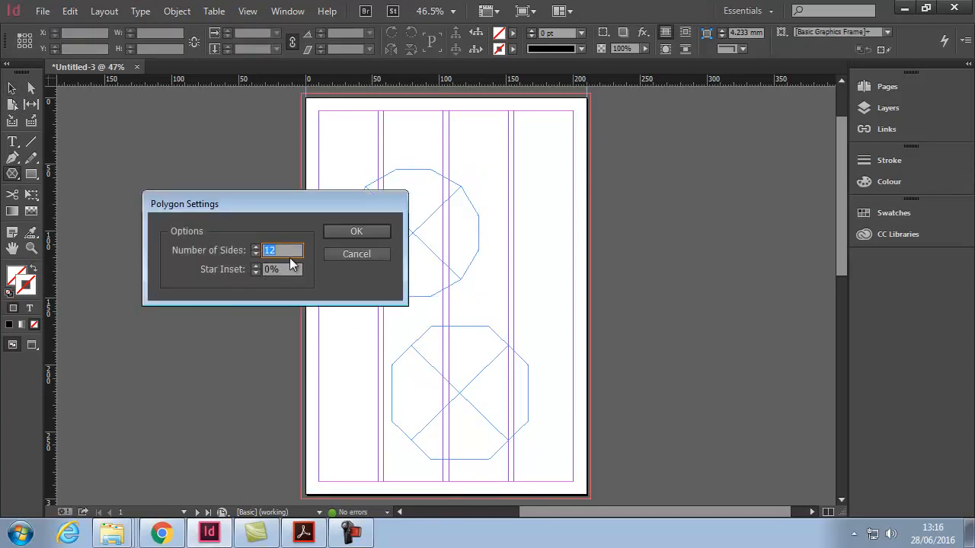
type("5")
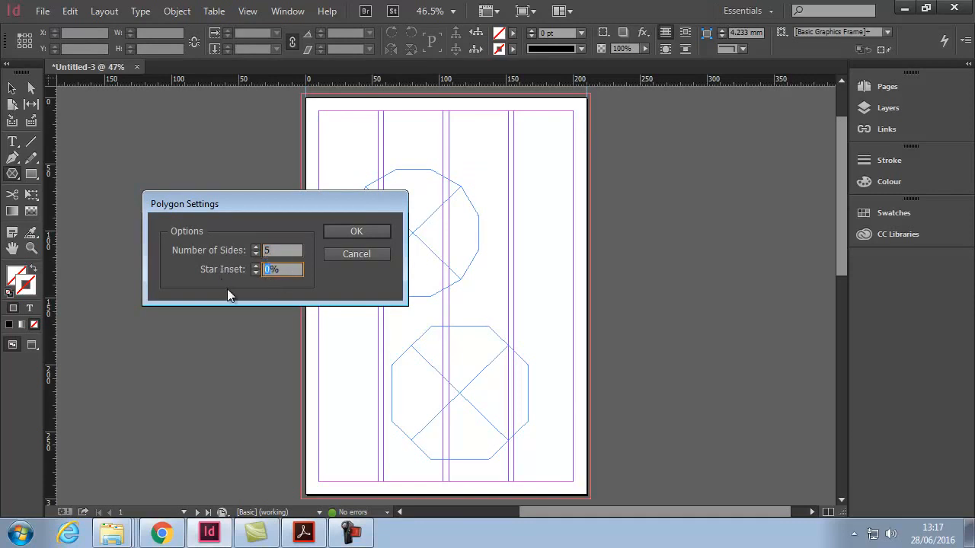
type("4%")
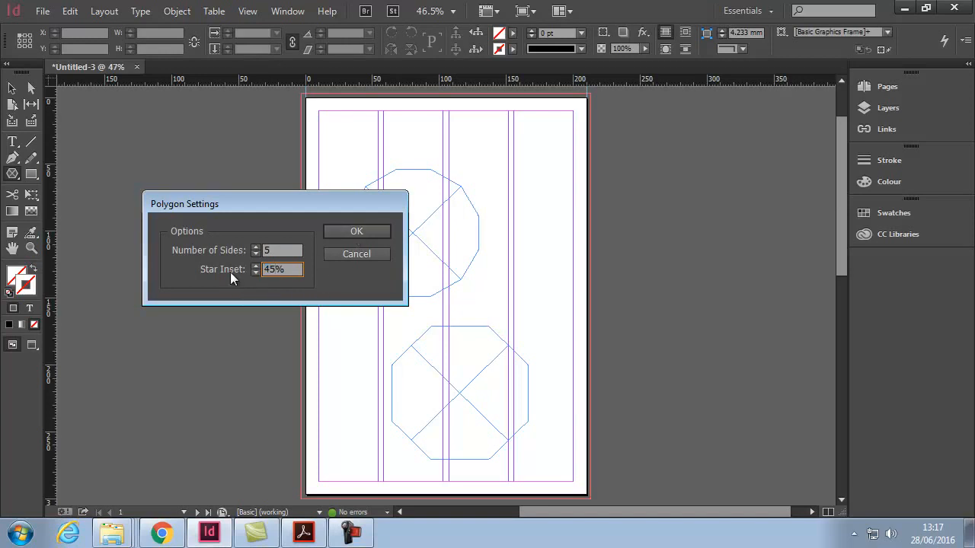
left_click(356, 231)
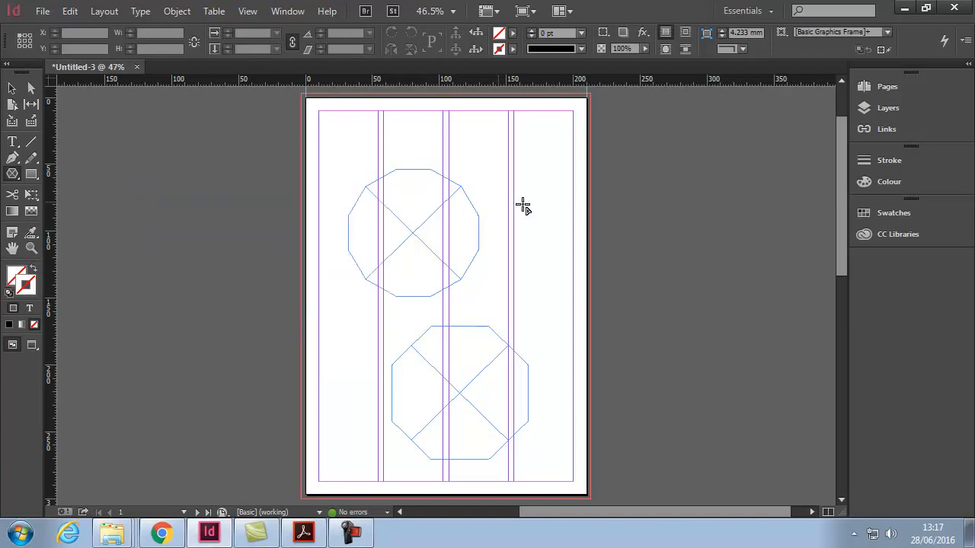
mouse_move(527, 195)
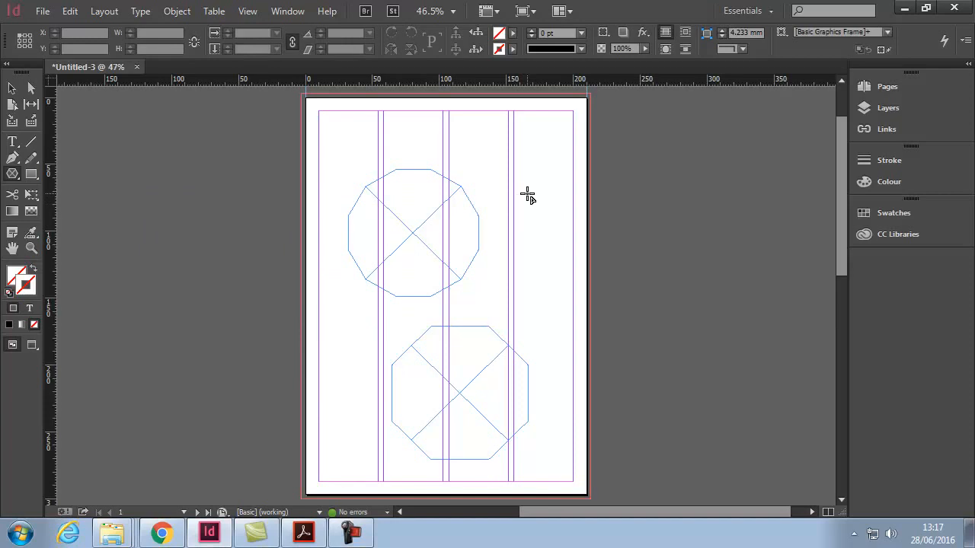
mouse_move(496, 143)
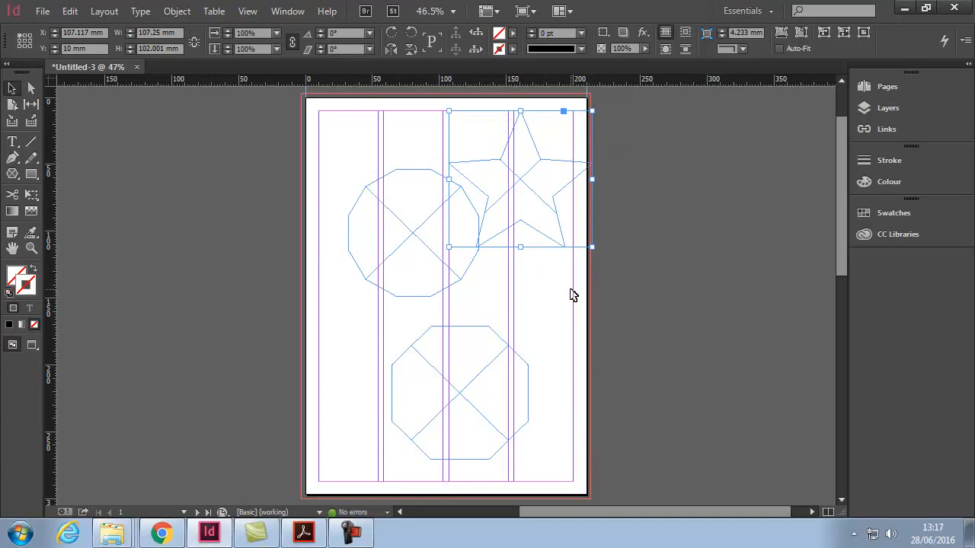
mouse_move(554, 295)
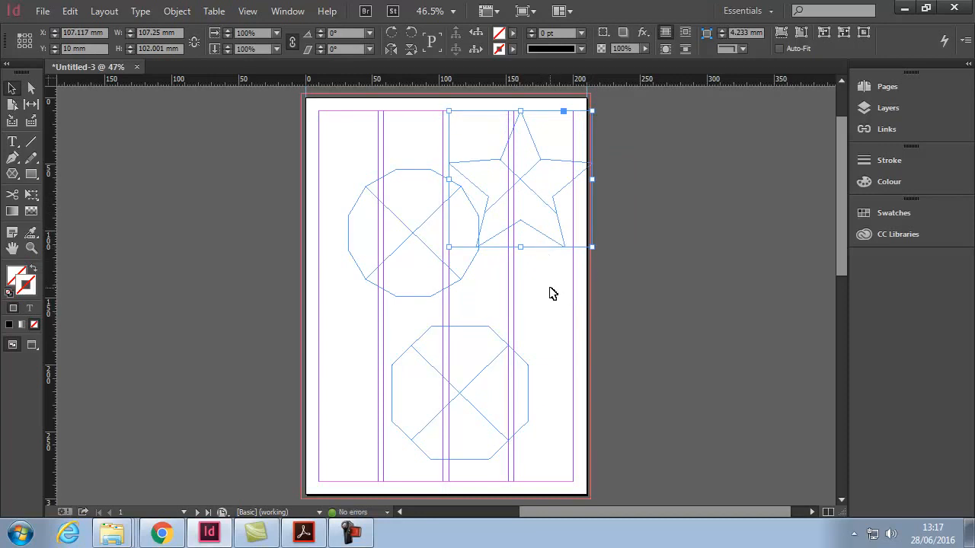
Step: Place the star frame at upper right and nudge the upper octagon toward the left margin
left_click(549, 294)
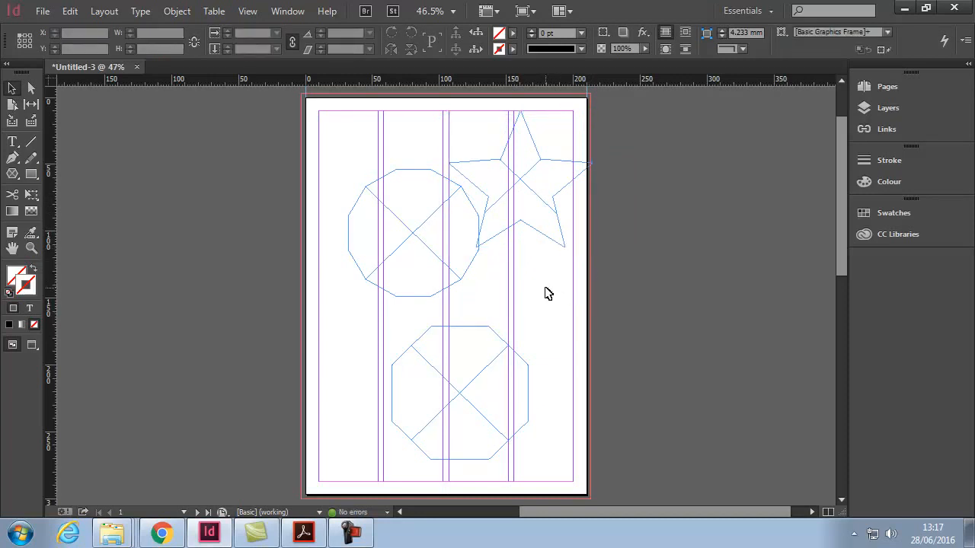
left_click(430, 222)
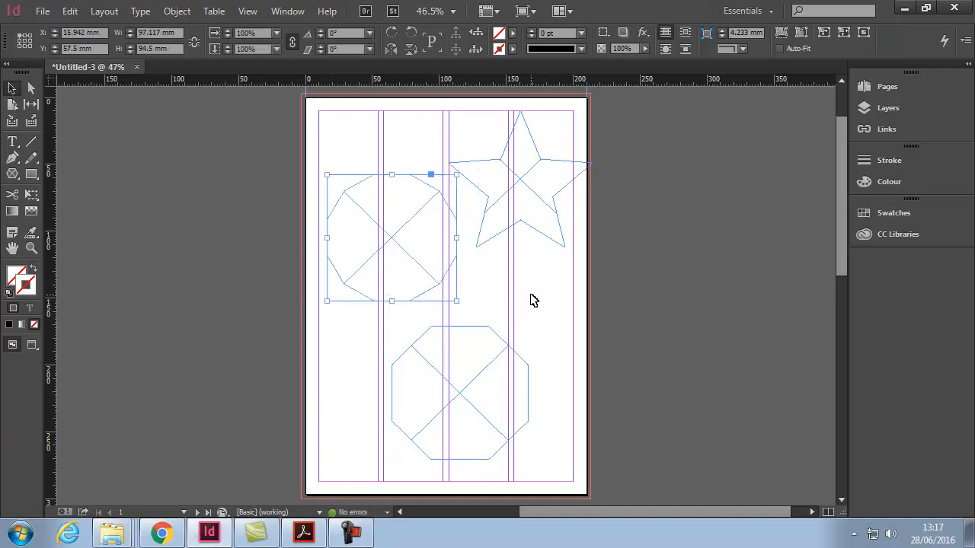
left_click(533, 300)
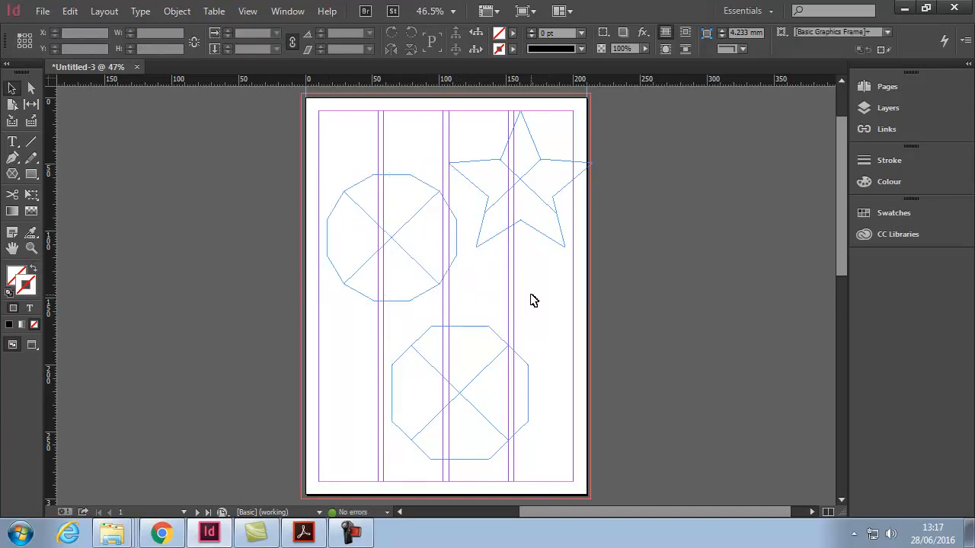